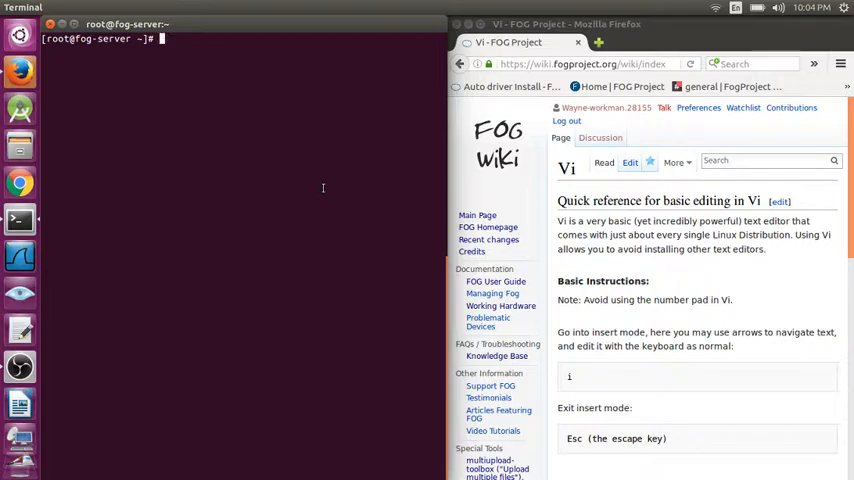
pyautogui.moveTo(303, 184)
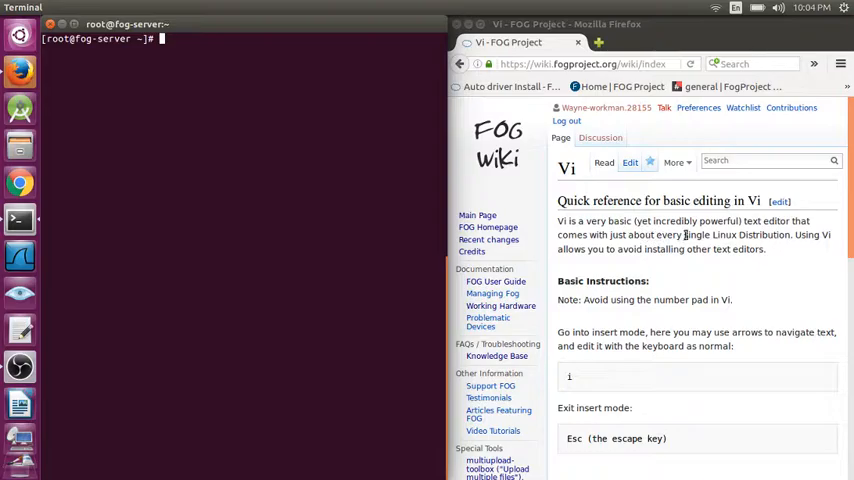
# - Scroll the FOG Wiki page to the 'Example of usage' section showing vi and cat
pyautogui.scroll(-3)
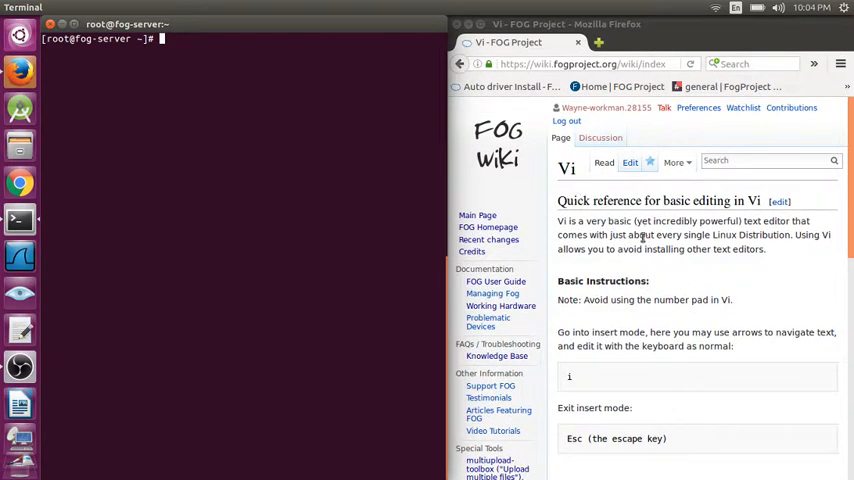
pyautogui.scroll(-3)
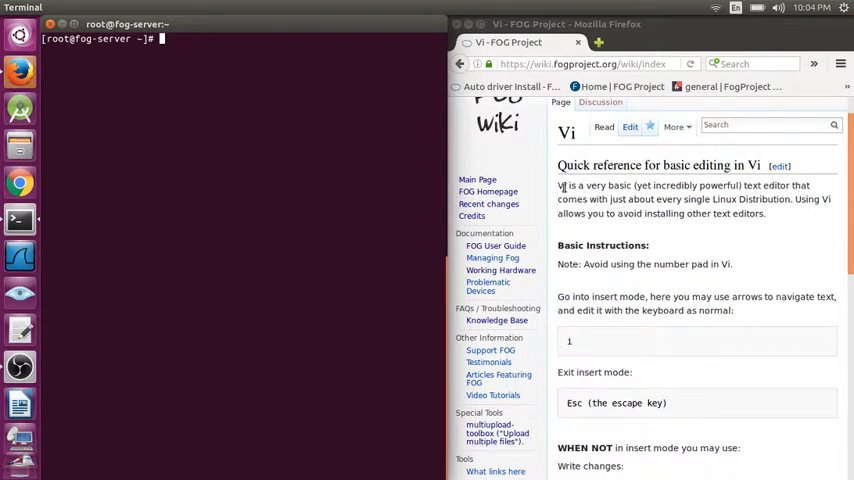
pyautogui.scroll(-3)
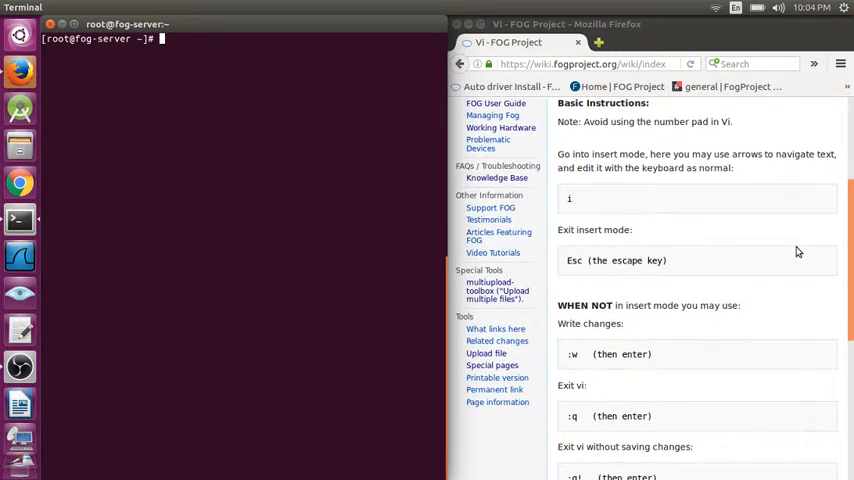
pyautogui.scroll(-3)
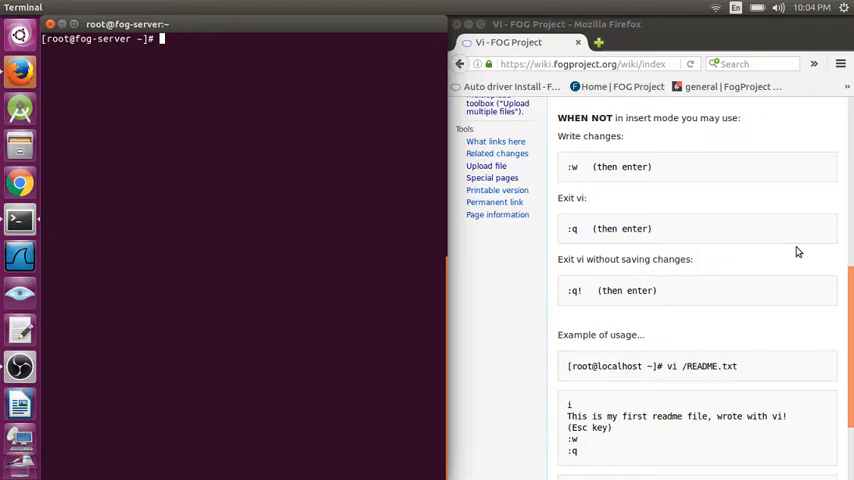
pyautogui.scroll(3)
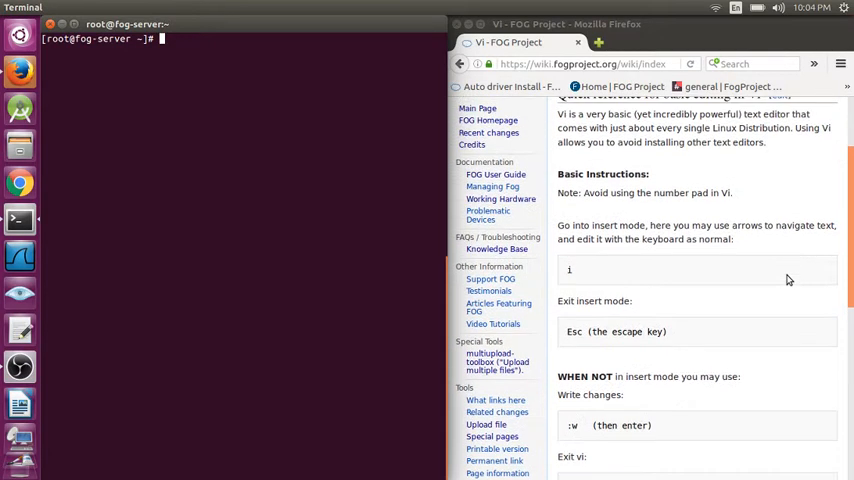
pyautogui.scroll(-3)
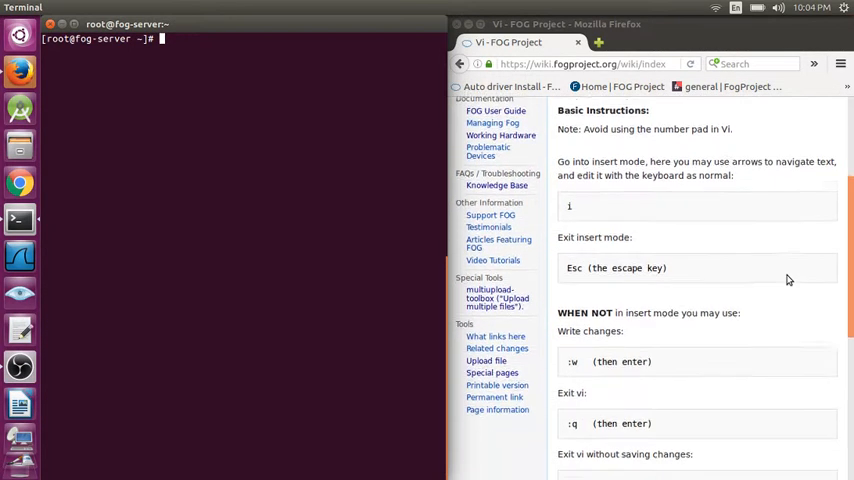
pyautogui.scroll(-3)
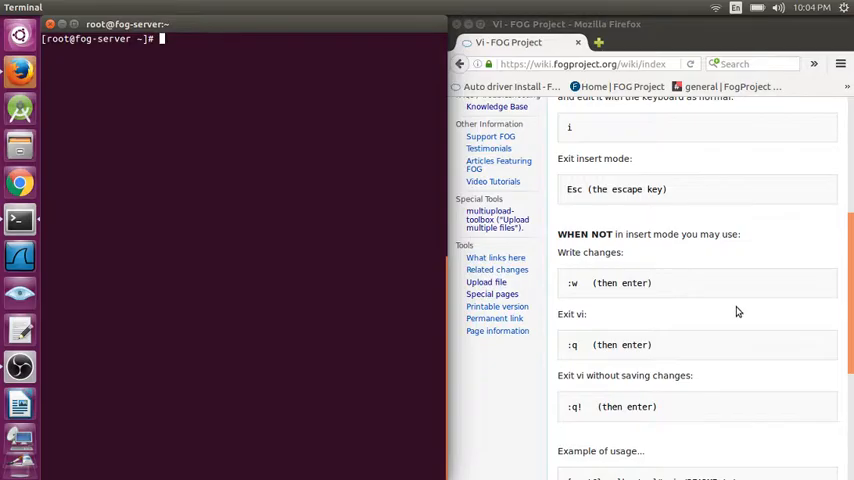
pyautogui.scroll(3)
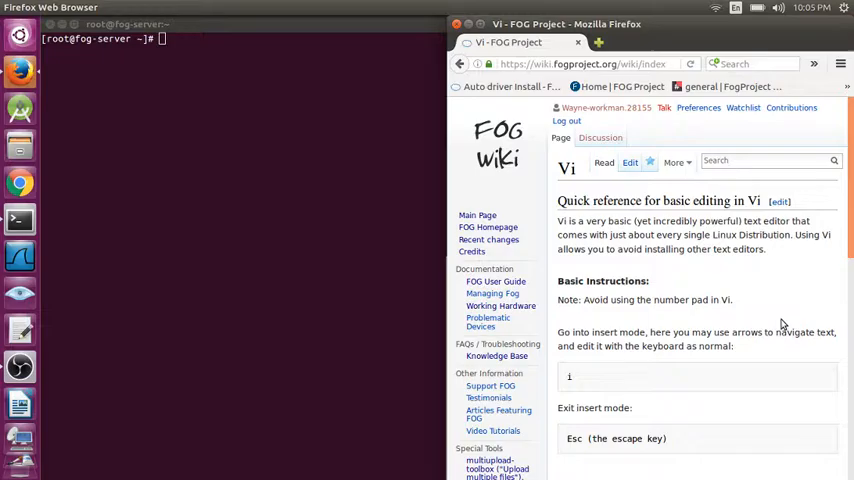
pyautogui.moveTo(696, 294)
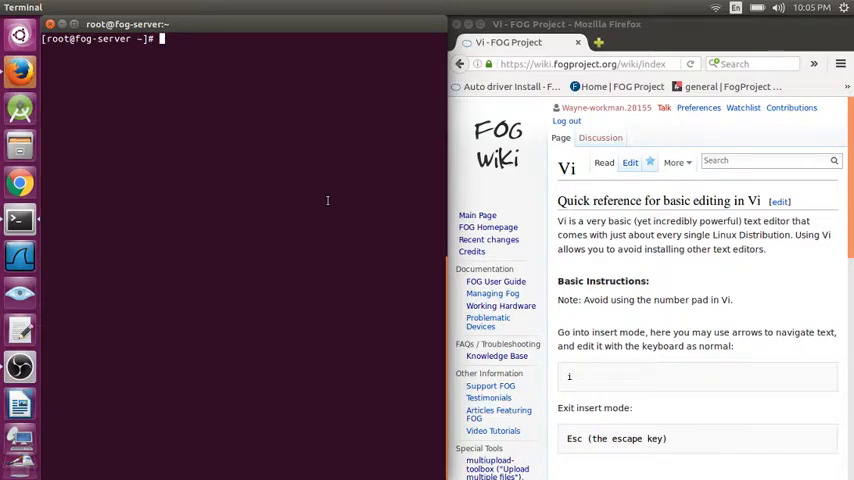
pyautogui.scroll(-3)
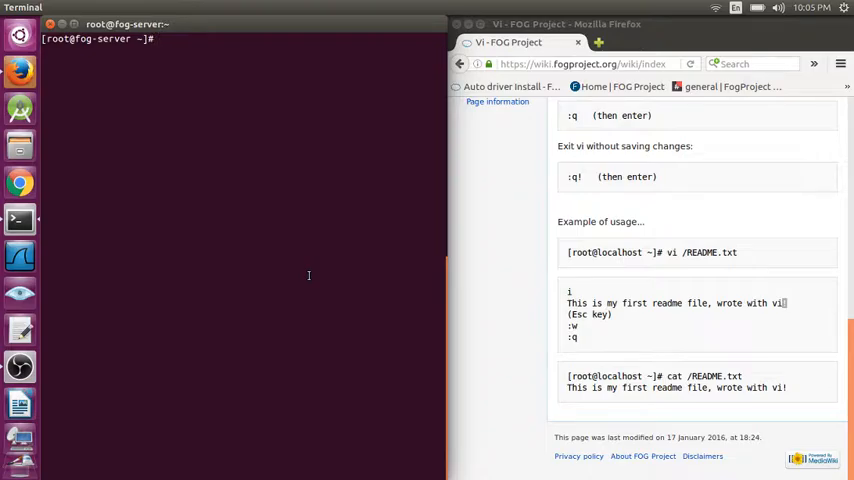
# - Run 'vi /README.txt' at the root prompt to open the new file
pyautogui.write('v')
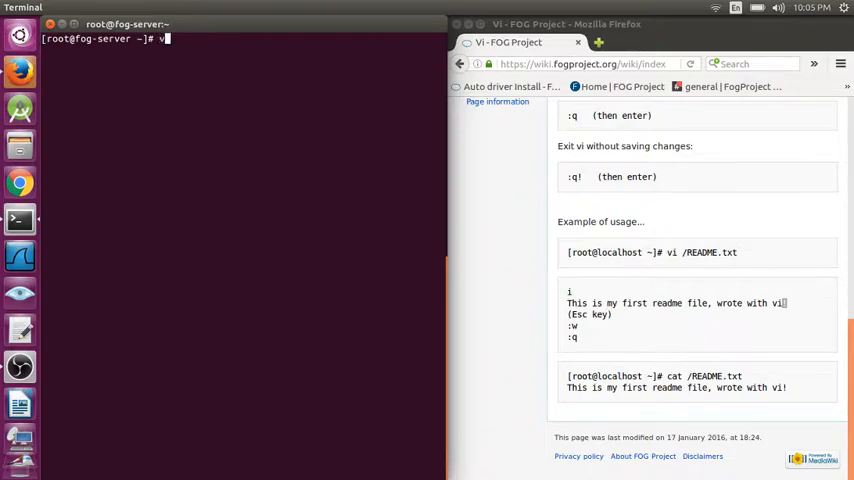
pyautogui.write('i')
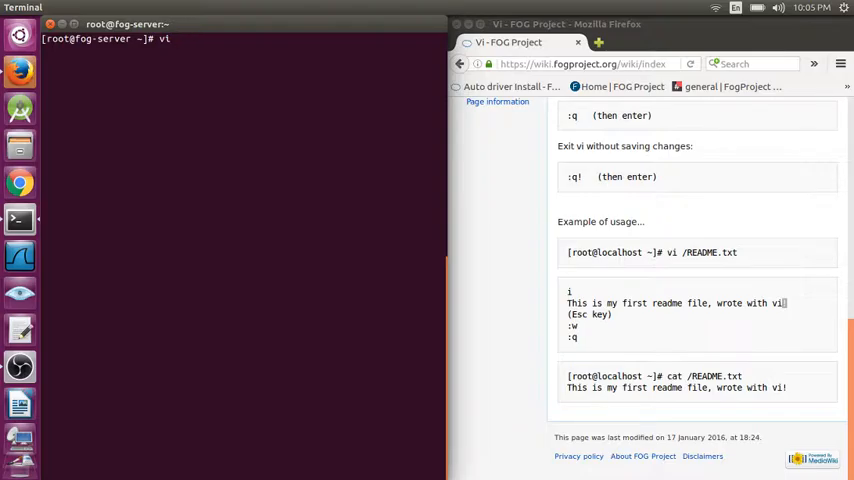
pyautogui.write('/README.txt')
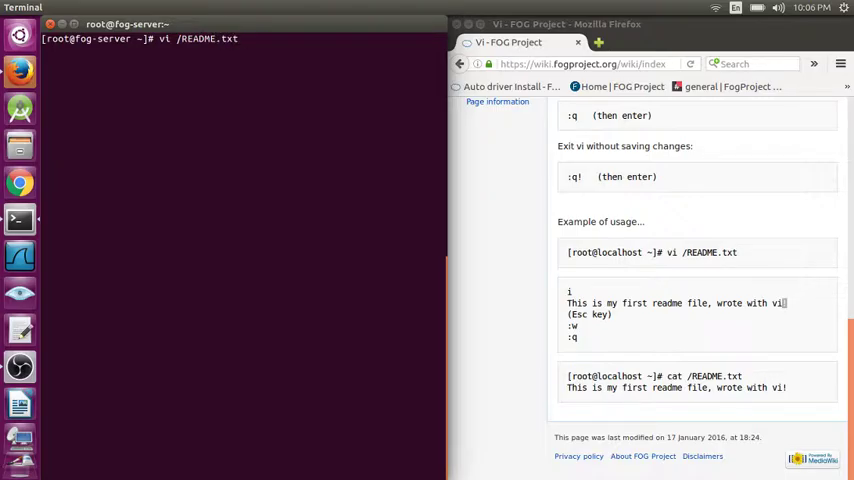
pyautogui.press('Return')
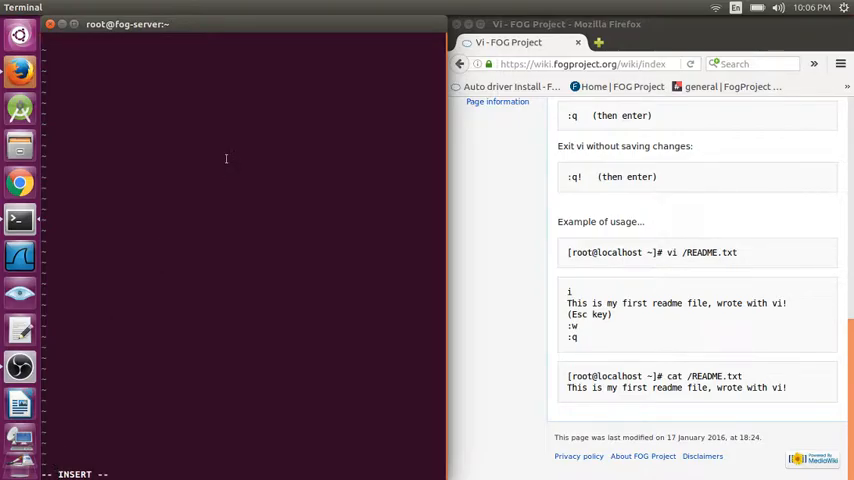
# - Type 'This is my first readme file, wrote with vi!' into the buffer
pyautogui.write('This is my')
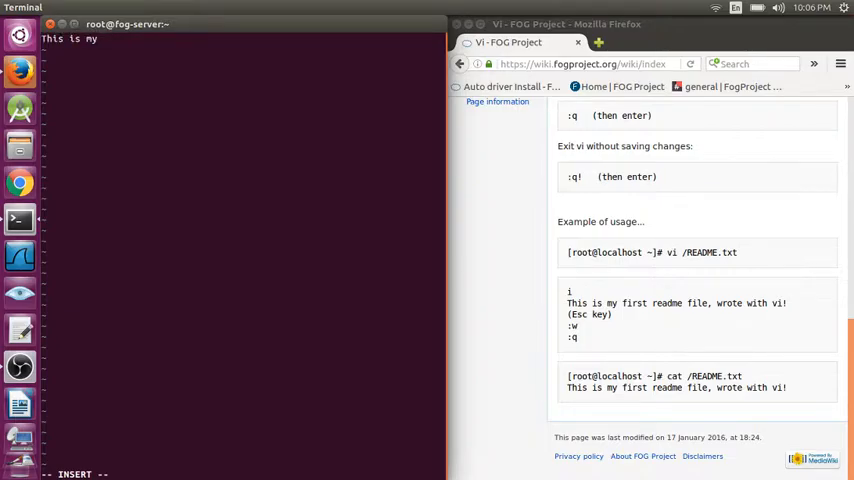
pyautogui.write('first readme')
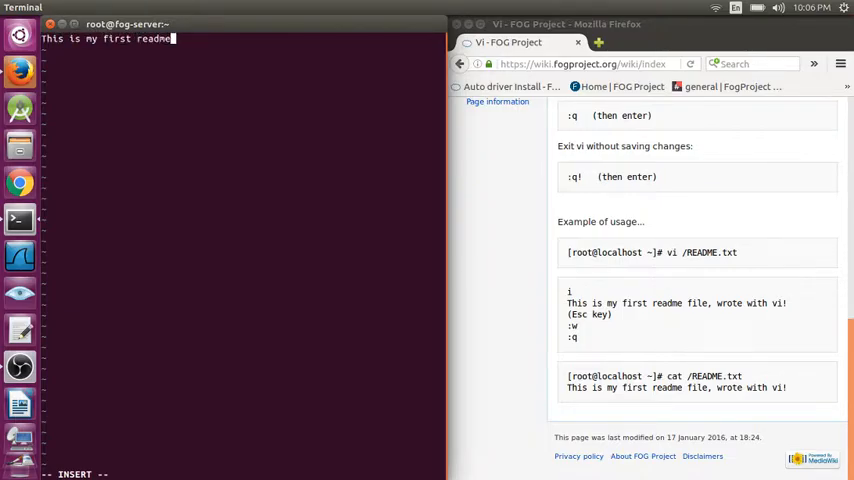
pyautogui.write('file, wrote')
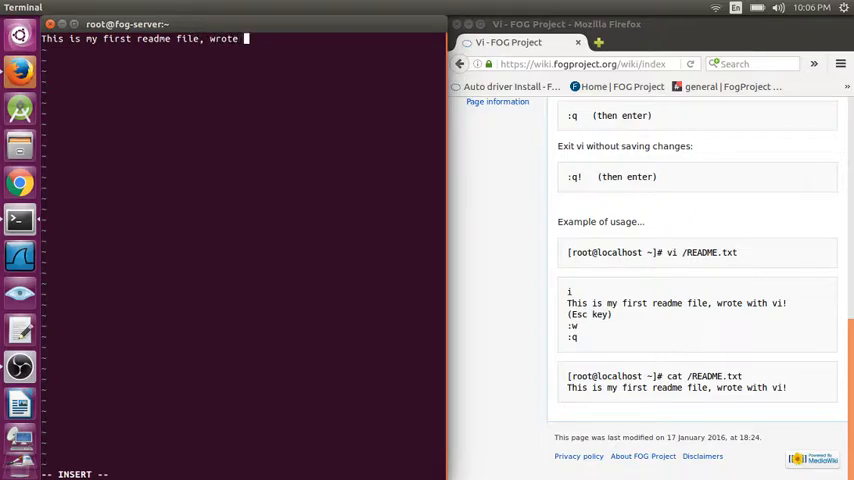
pyautogui.write('with vi!')
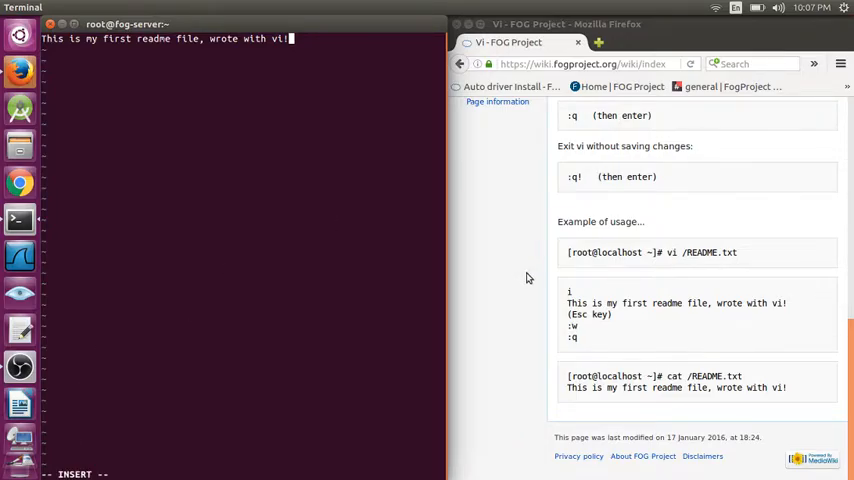
# - Leave insert mode with Esc and write /README.txt with :w before quitting vi
pyautogui.doubleClick(584, 314)
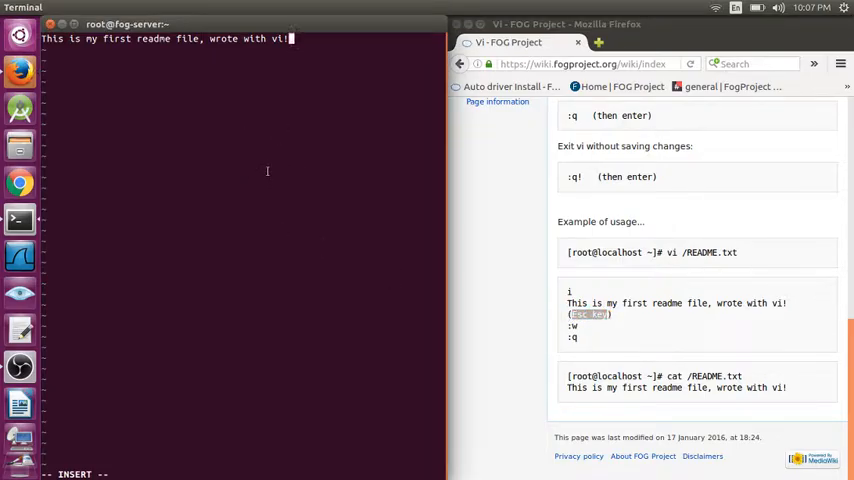
pyautogui.press('Escape')
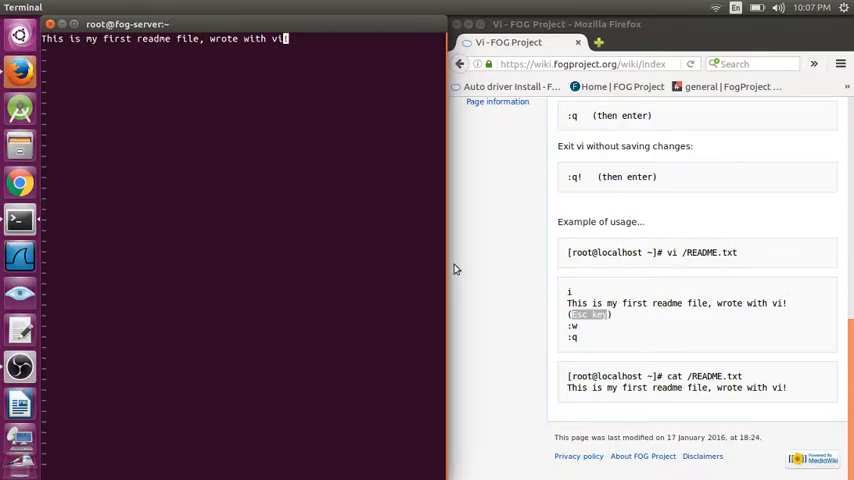
pyautogui.moveTo(342, 281)
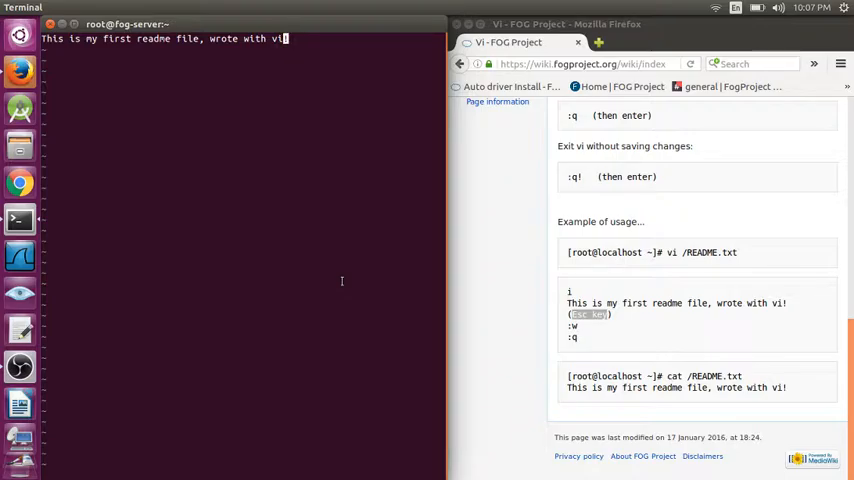
pyautogui.moveTo(327, 301)
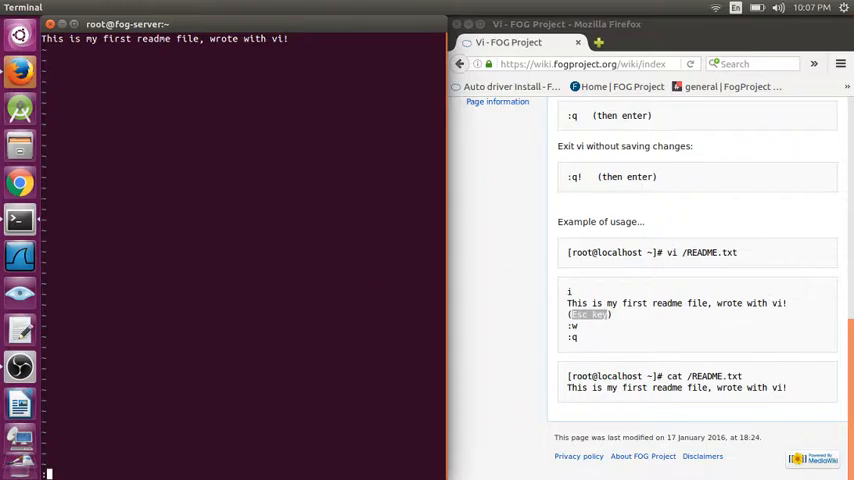
pyautogui.write(':w')
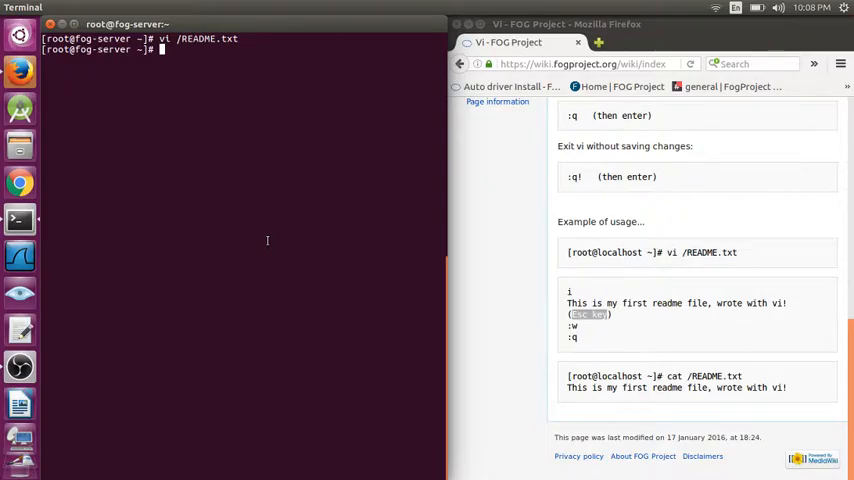
# - Print /README.txt with cat, then reopen it with 'vi /README.txt'
pyautogui.write('cat')
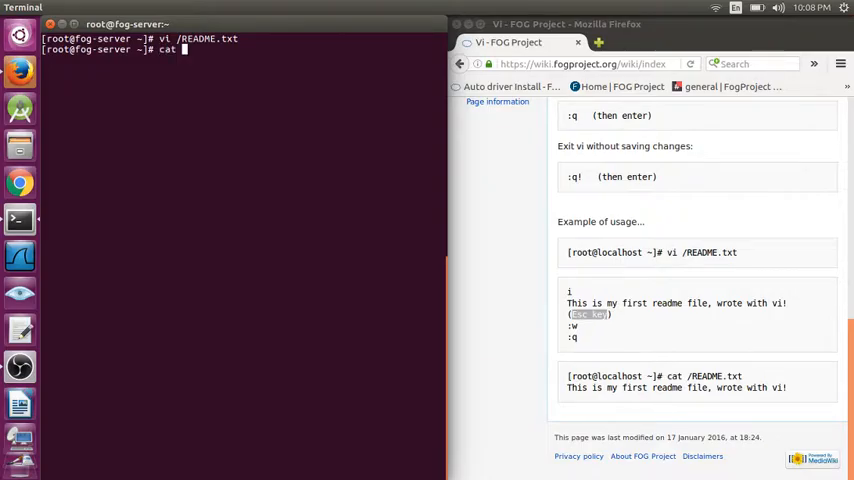
pyautogui.write('/README')
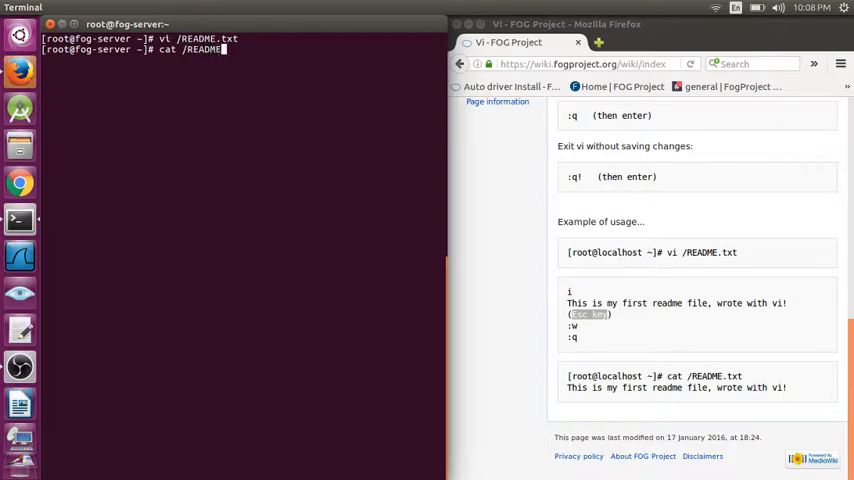
pyautogui.write('.txt')
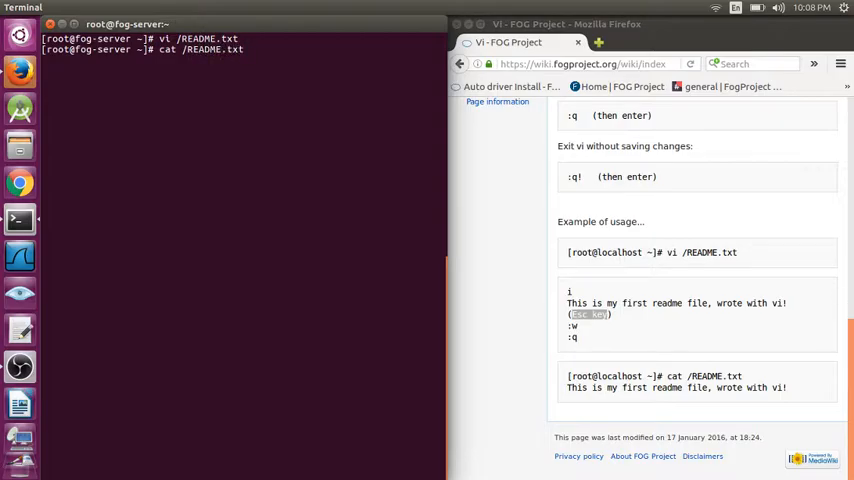
pyautogui.press('Return')
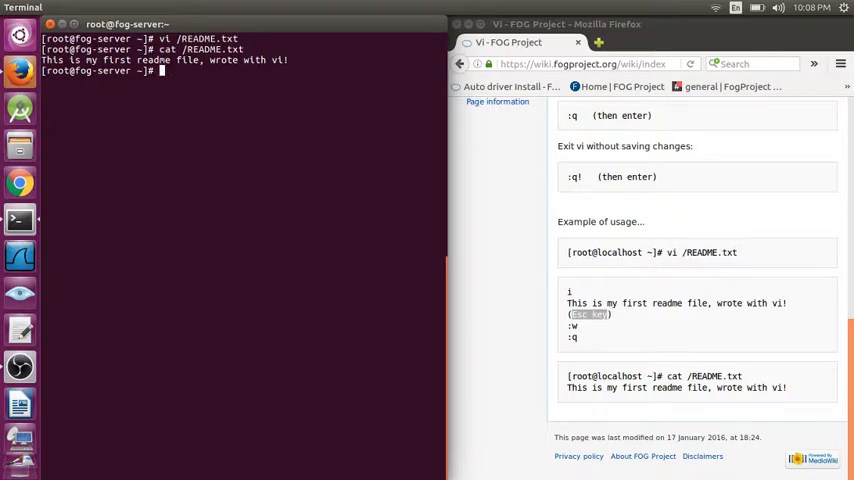
pyautogui.write('vi /README.txt')
pyautogui.write(':q')
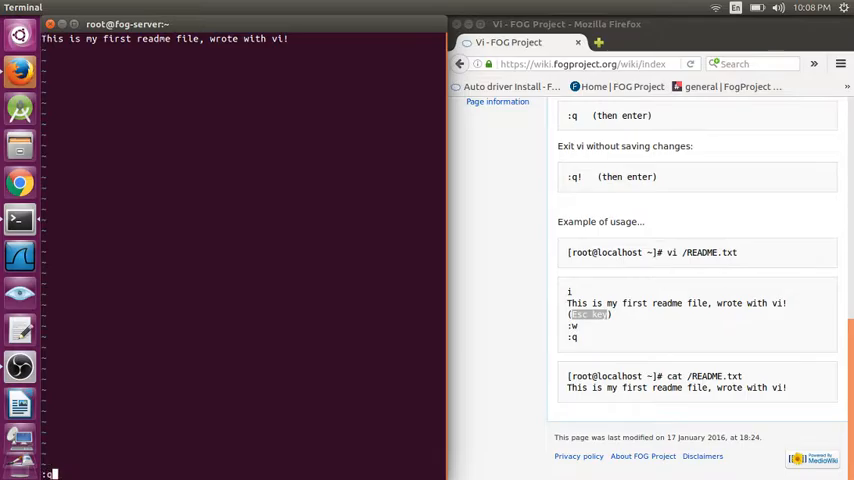
pyautogui.press('Return')
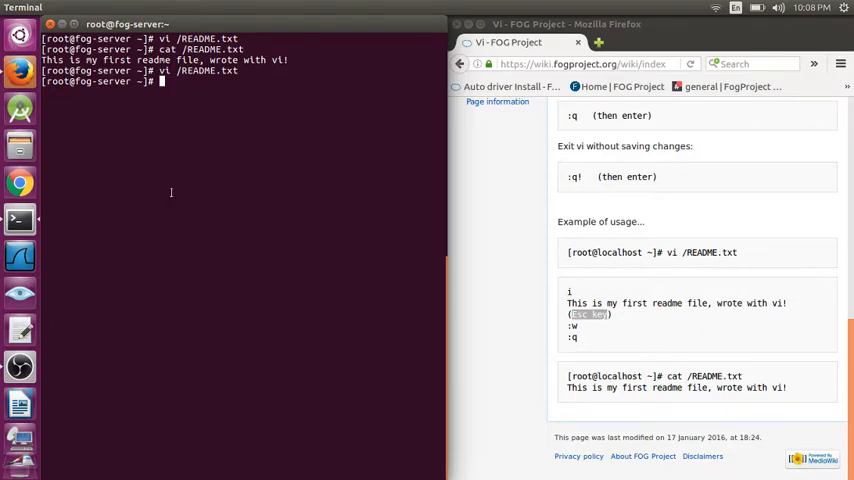
pyautogui.moveTo(150, 267)
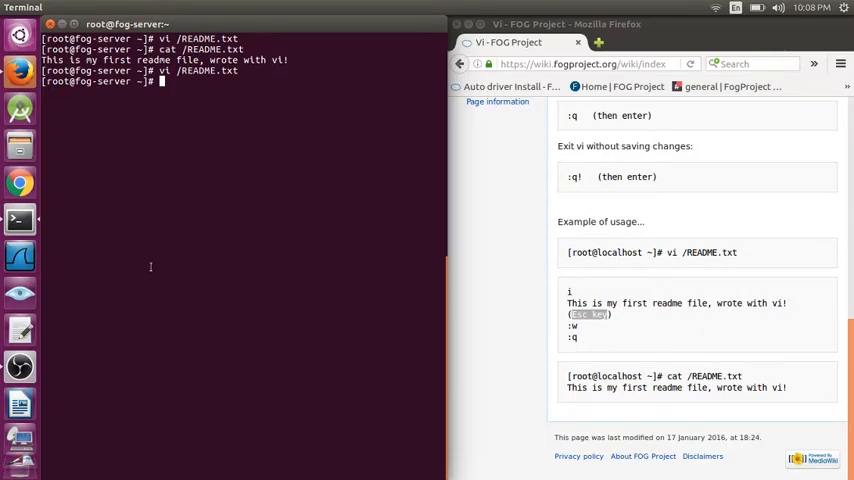